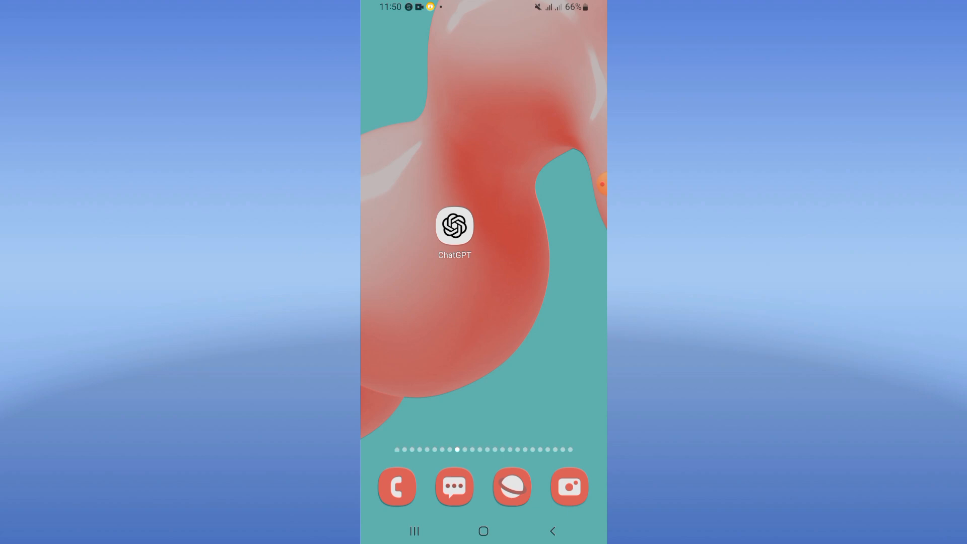
Swipe up on the home screen to reveal the app drawer.
scroll(up, 3)
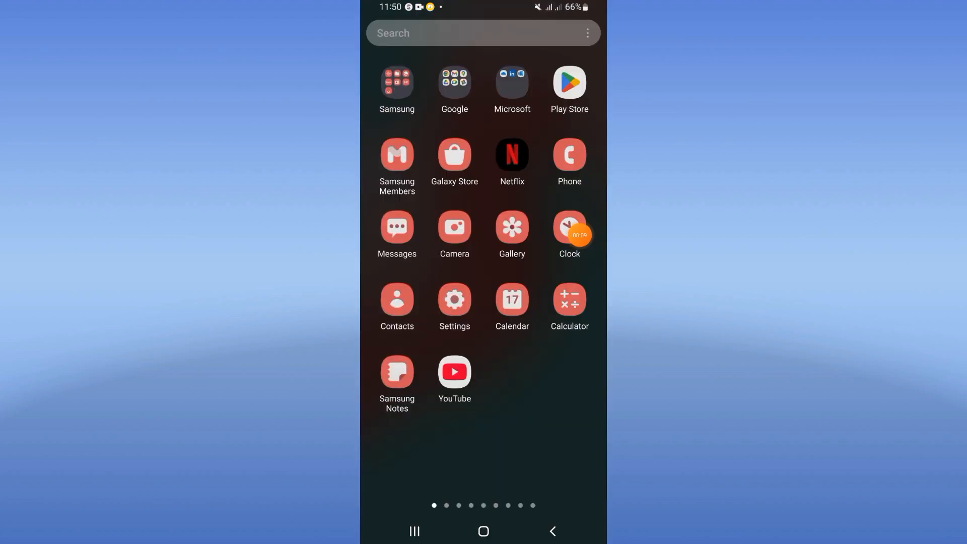
Open Settings and search the Apps list for "cha" to reach ChatGPT's App info.
click(454, 300)
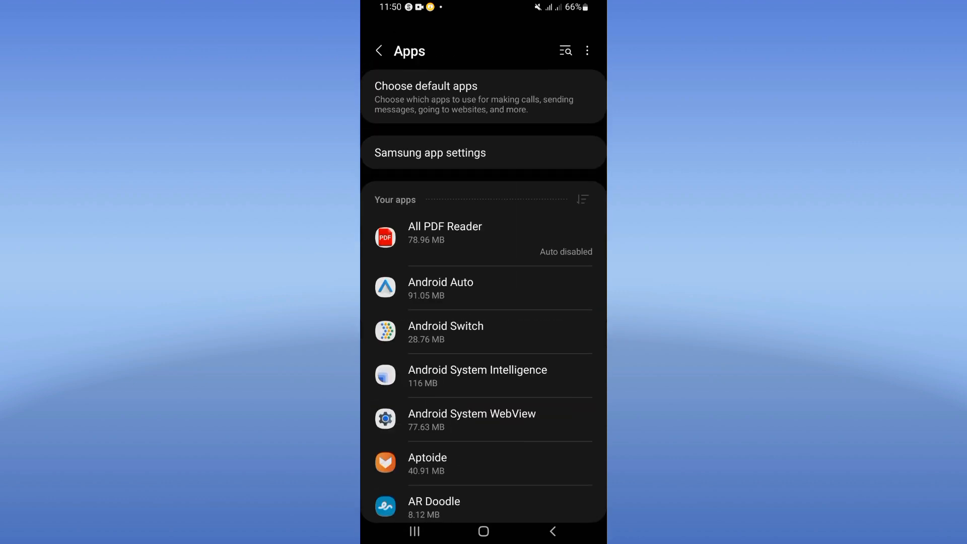
text(cha)
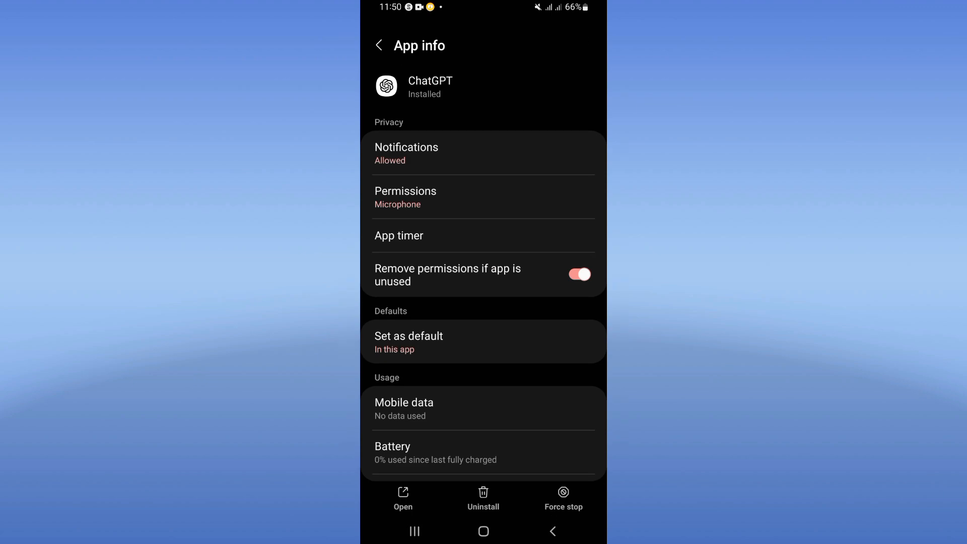
Request a force stop of ChatGPT from its App info page.
scroll(down, 3)
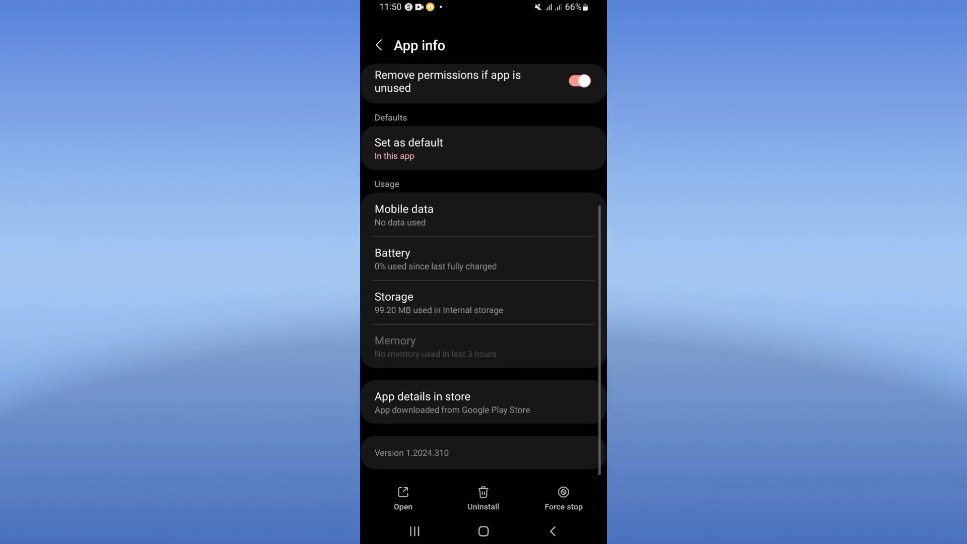
click(484, 303)
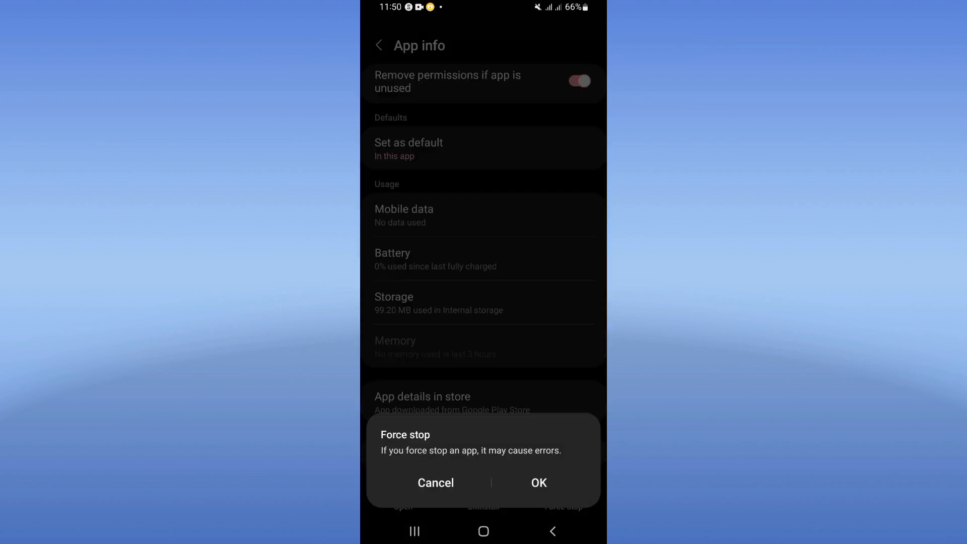
Confirm the force stop with OK and go back to the home screen.
click(538, 483)
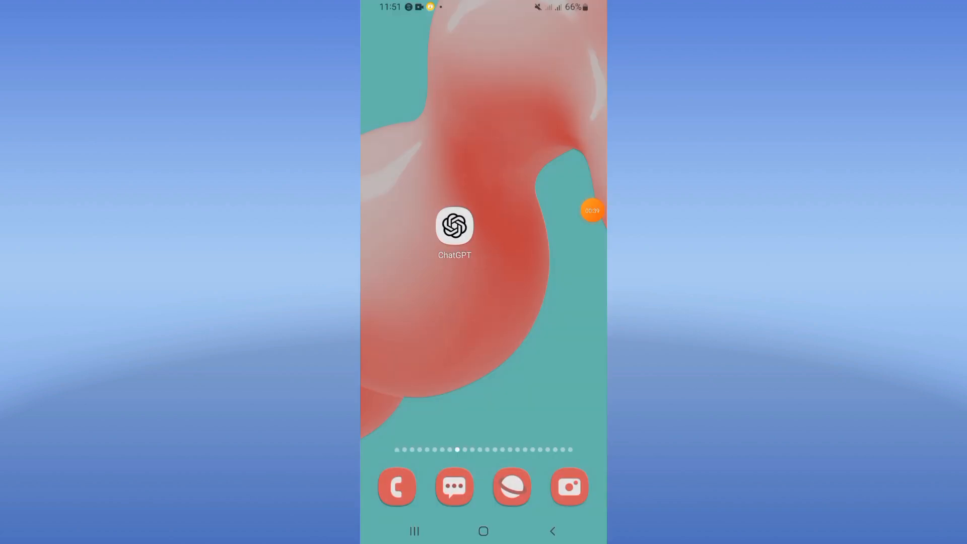
click(591, 211)
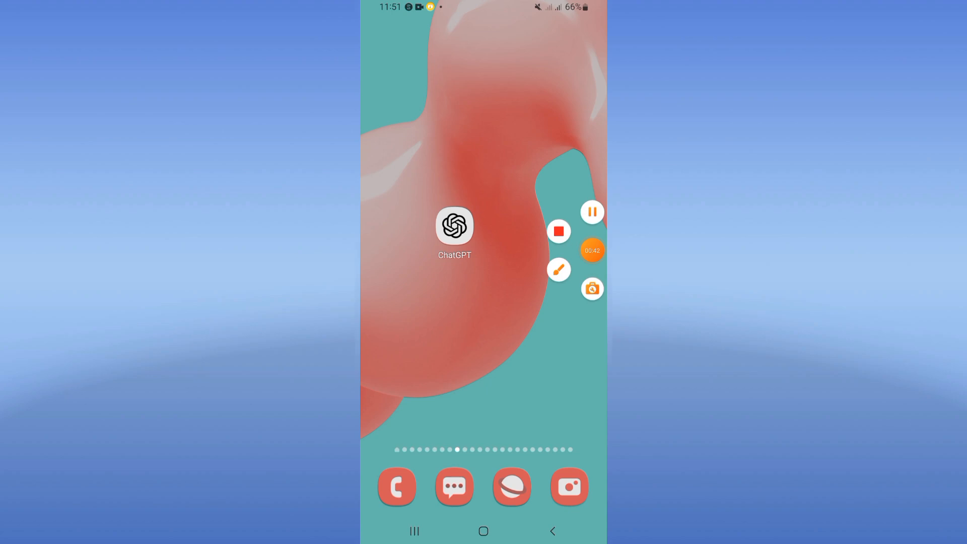